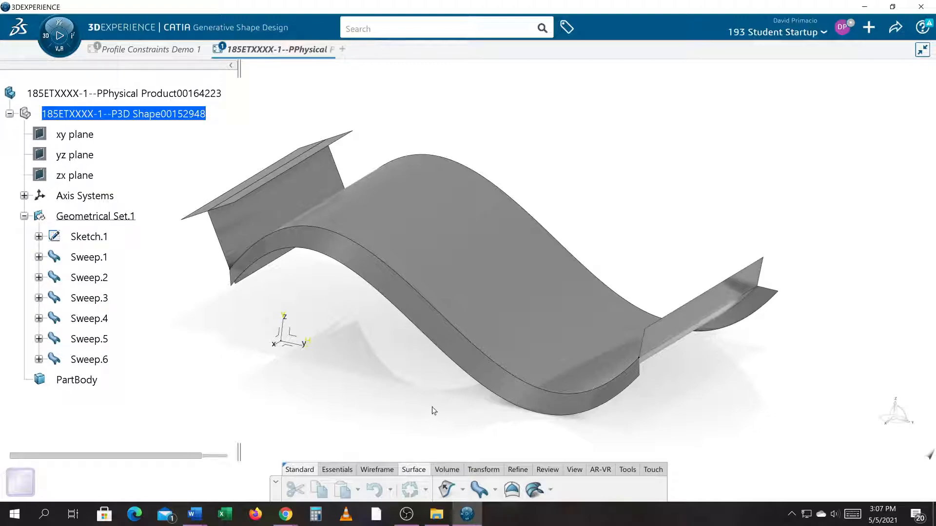
mouse_move(412, 403)
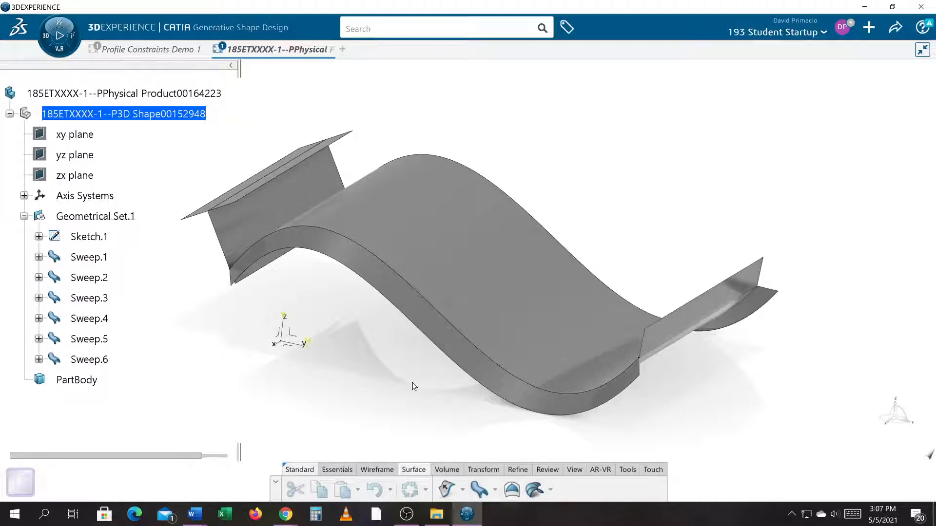
mouse_move(411, 391)
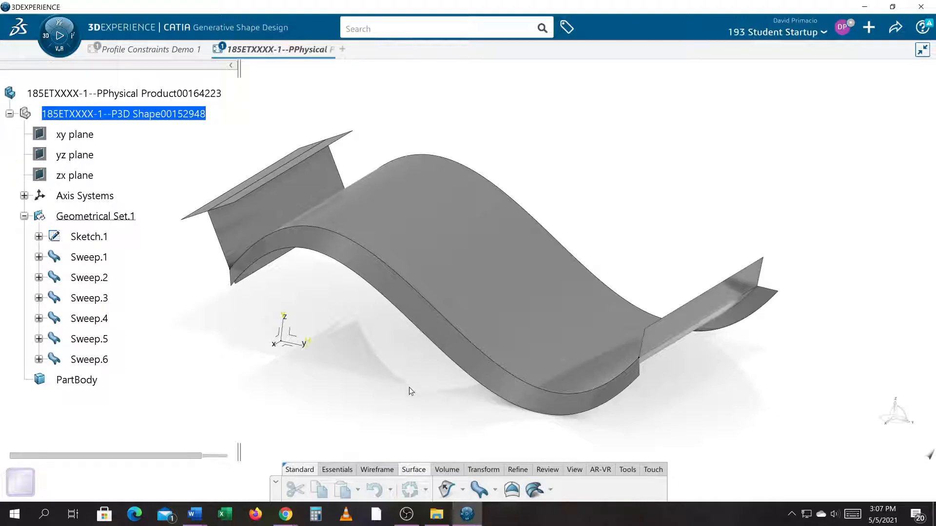
Step: Orbit the S-curved part side-on, along its length, and finally down from above
drag(409, 391, 403, 401)
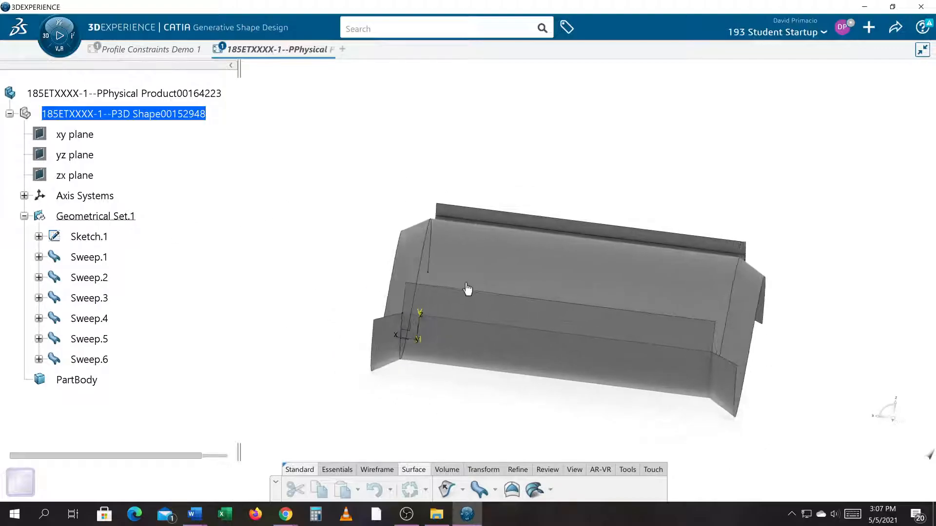
drag(467, 289, 754, 402)
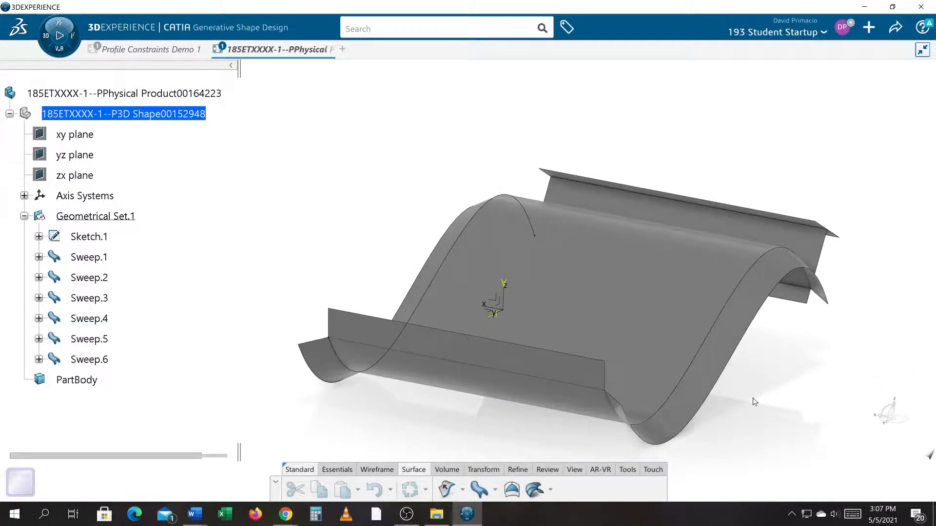
drag(755, 401, 505, 361)
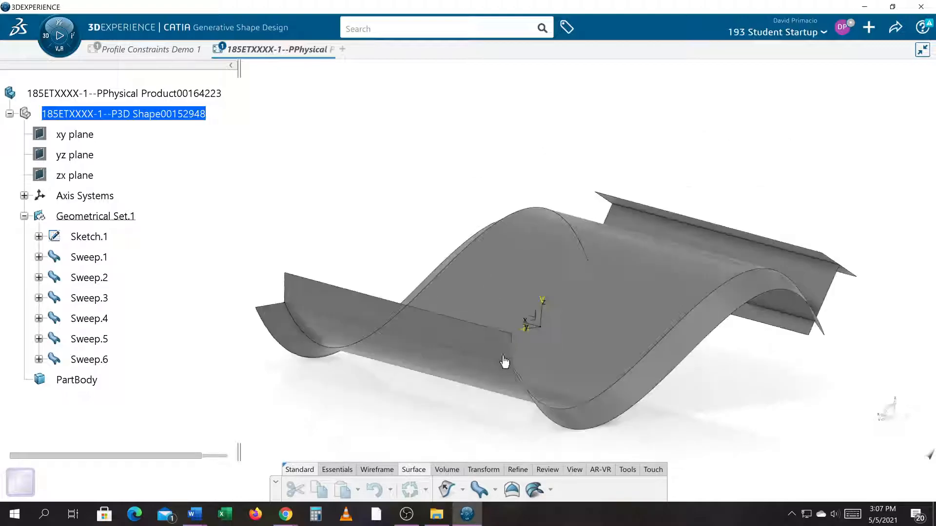
drag(504, 361, 723, 263)
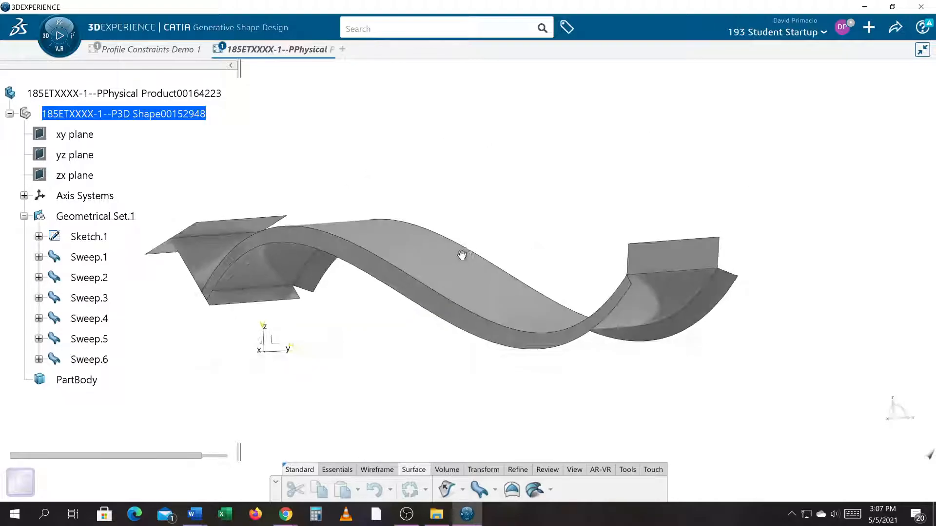
drag(463, 256, 518, 325)
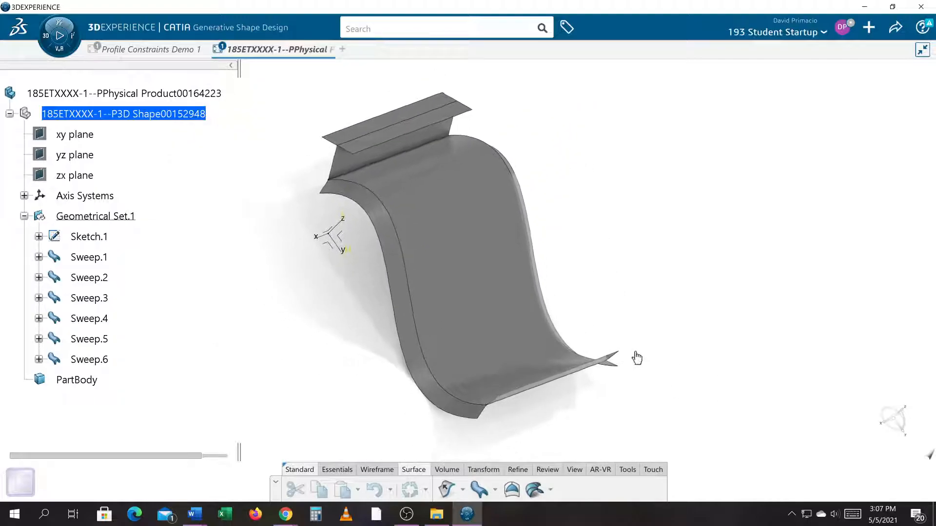
drag(638, 357, 688, 362)
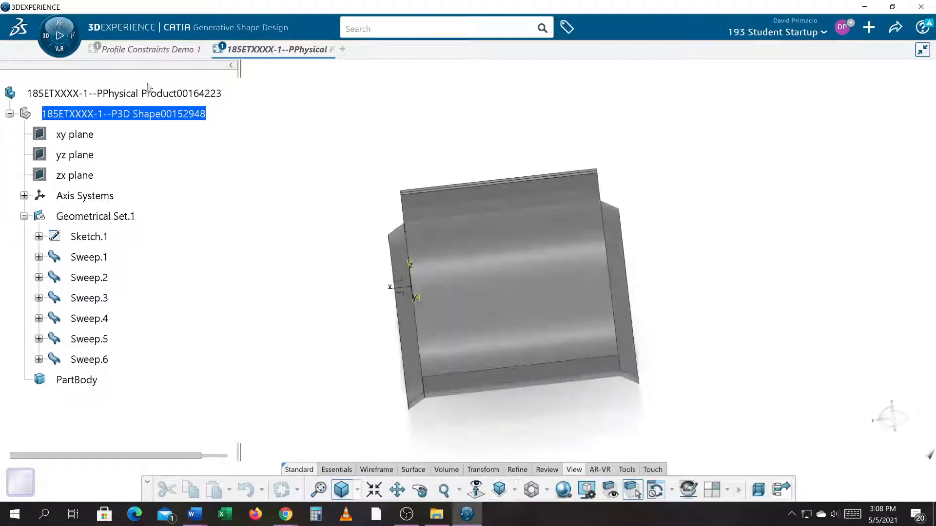
Step: Run the compass Player turntable animation to spin the part through all sides
click(60, 37)
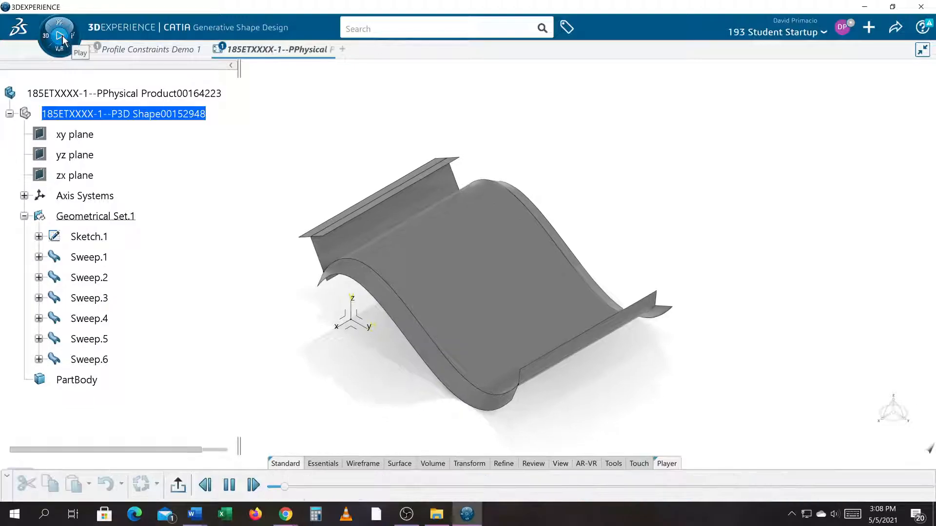
click(58, 37)
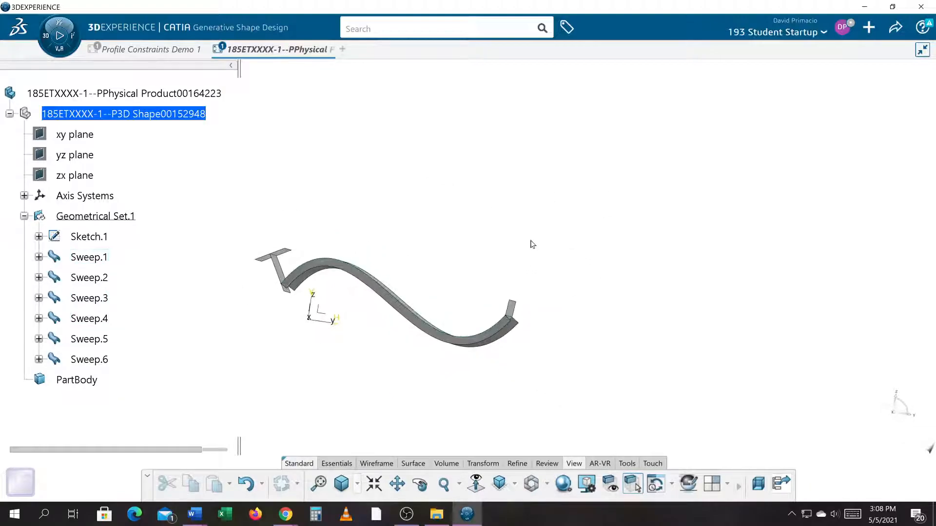
click(549, 328)
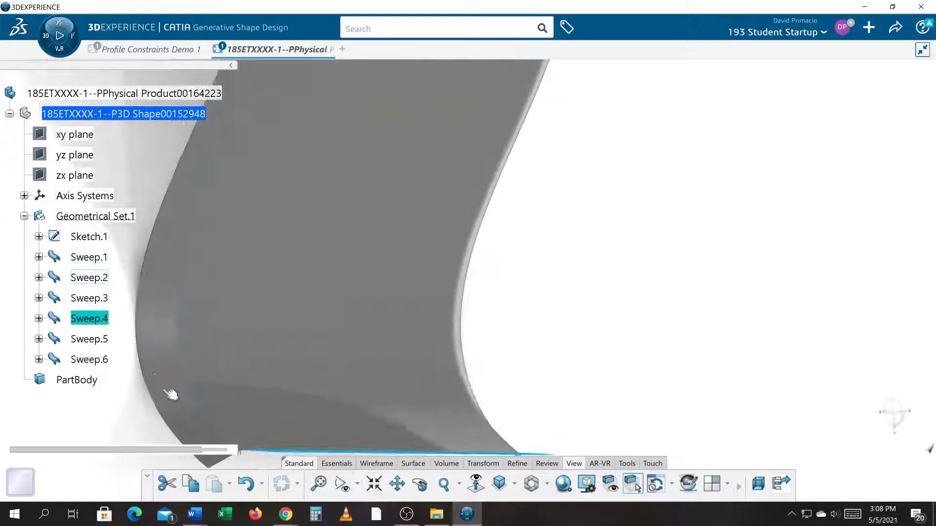
Step: Select Sweep.2 and orbit the part to locate its surface, including from the back
click(89, 278)
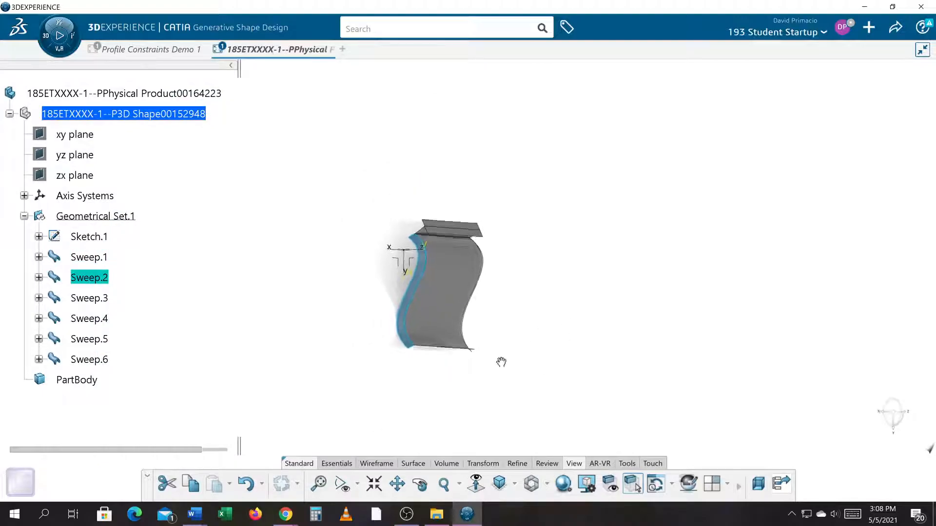
drag(502, 361, 461, 296)
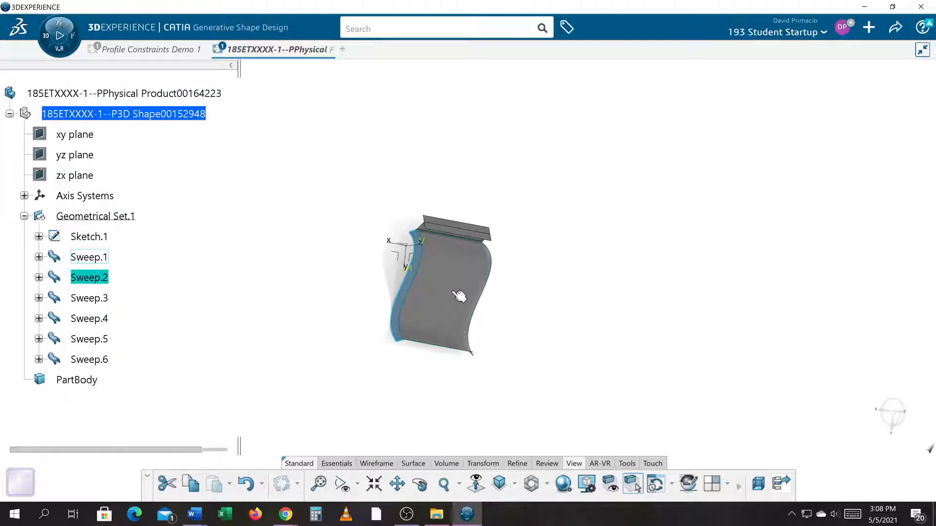
drag(459, 297, 403, 282)
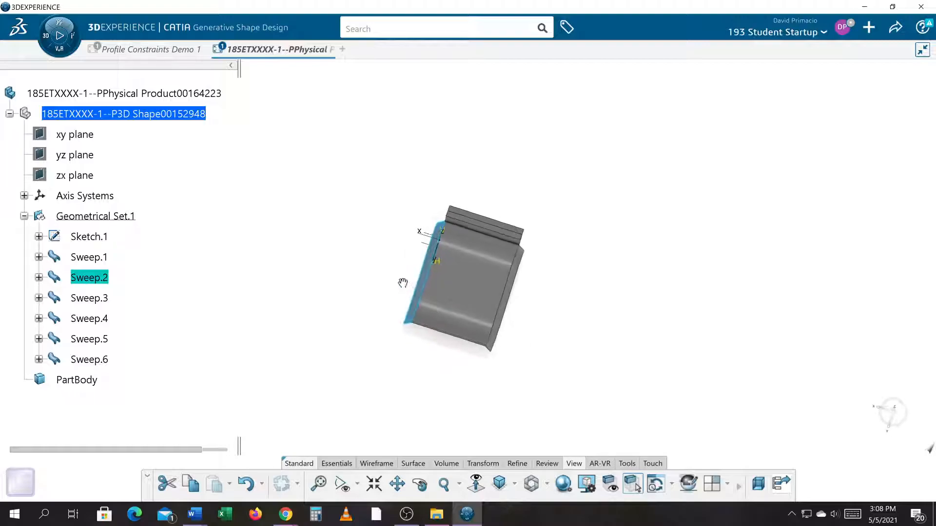
drag(403, 283, 550, 369)
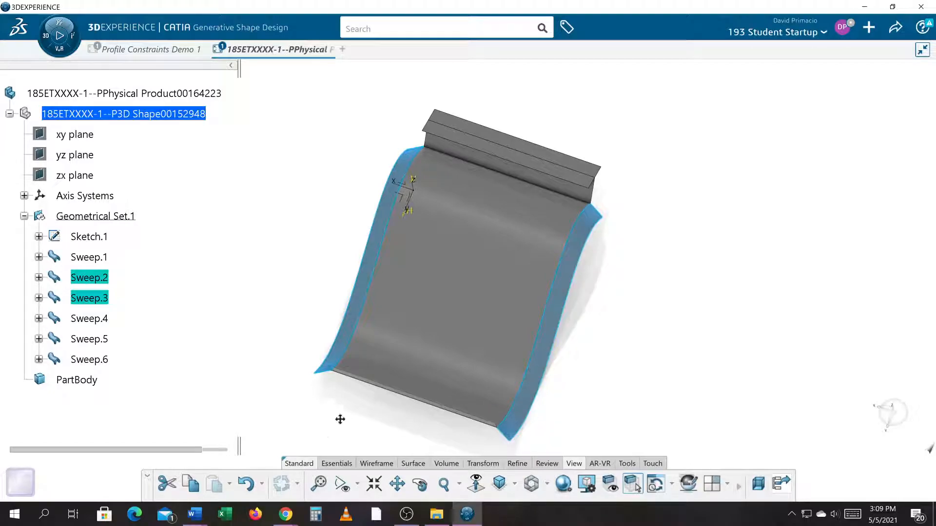
drag(340, 419, 510, 266)
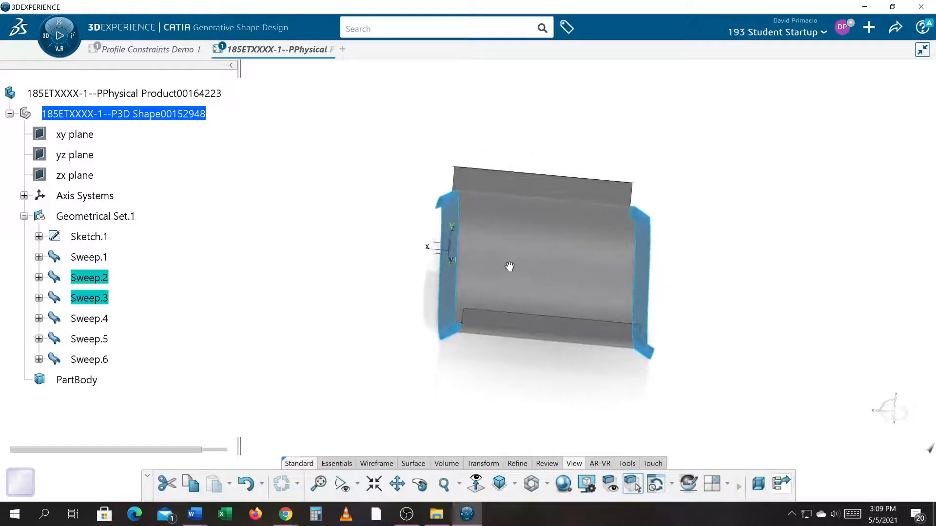
drag(509, 266, 482, 167)
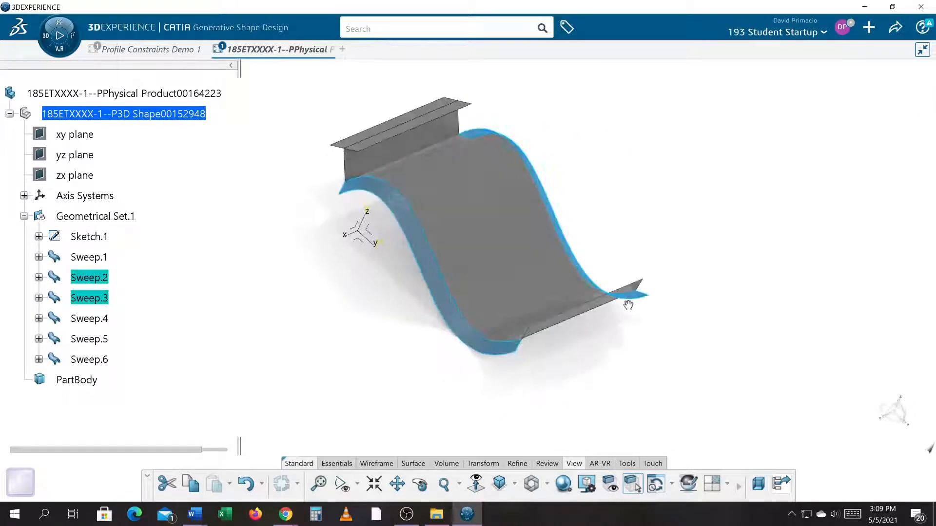
Step: Select Sweep.6's angled top flange, turn to a three-quarter view, and replay the spin
click(89, 256)
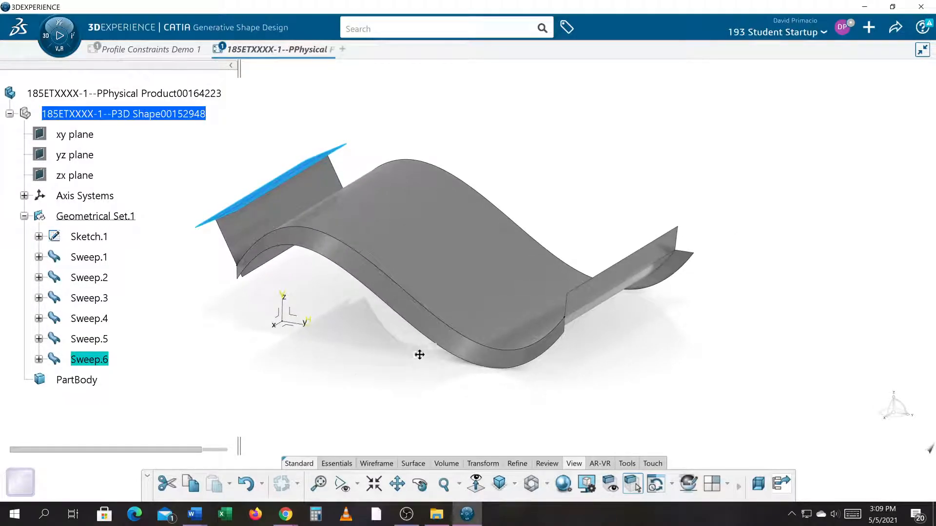
drag(419, 355, 396, 375)
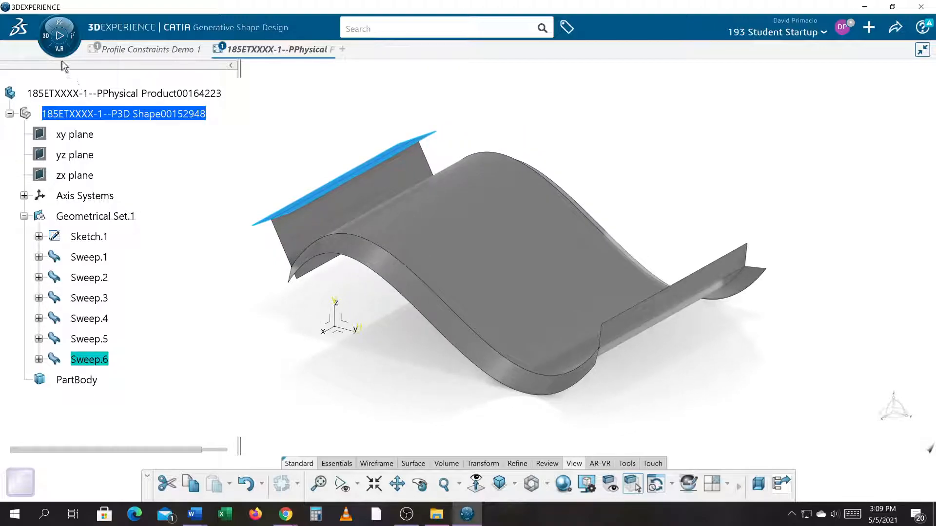
click(59, 37)
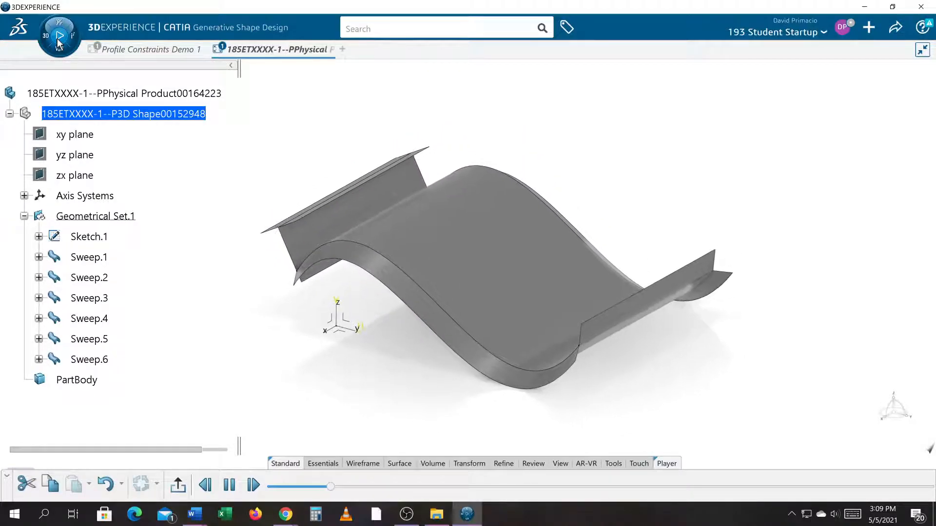